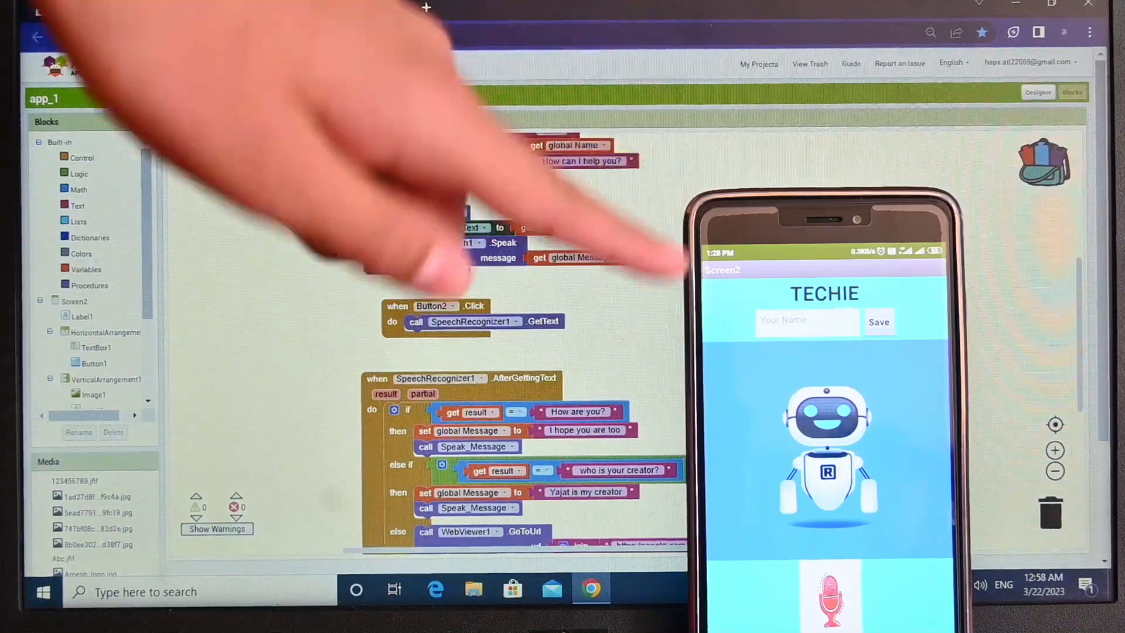
mouse_move(237, 97)
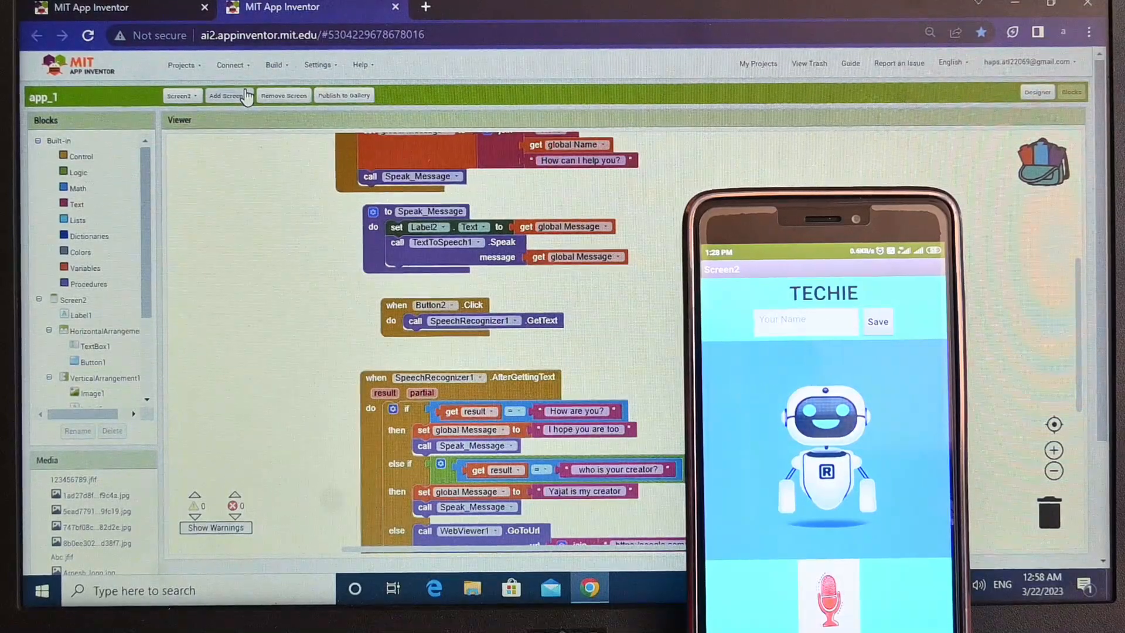
- Show Screen4's helpline blocks where each button sets a number and calls it, then return to Screen1
left_click(182, 95)
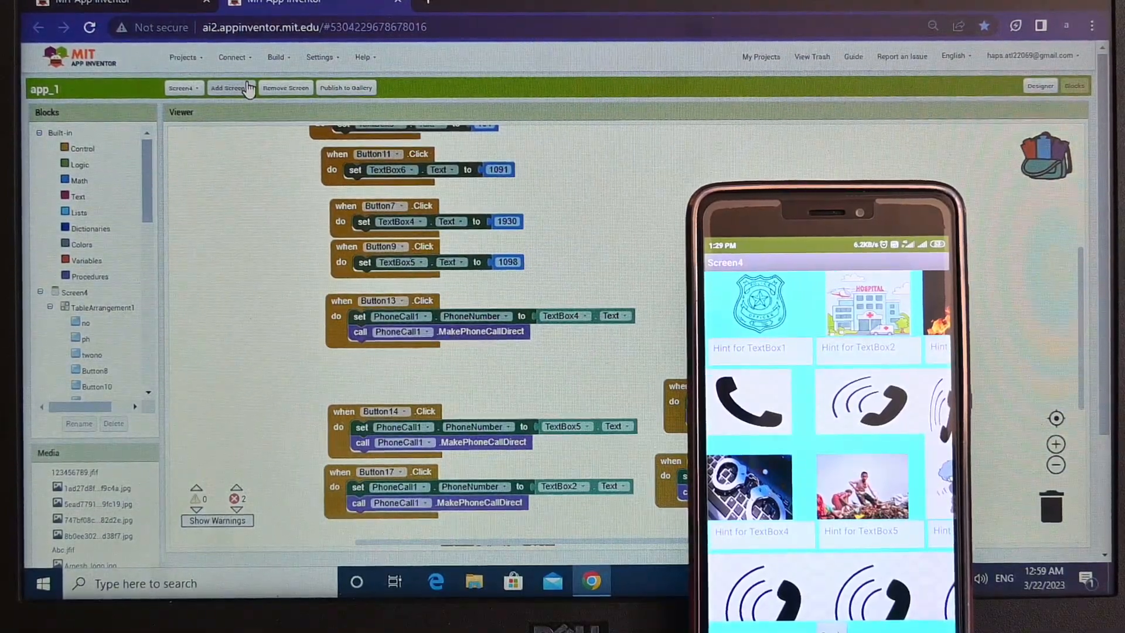
left_click(181, 88)
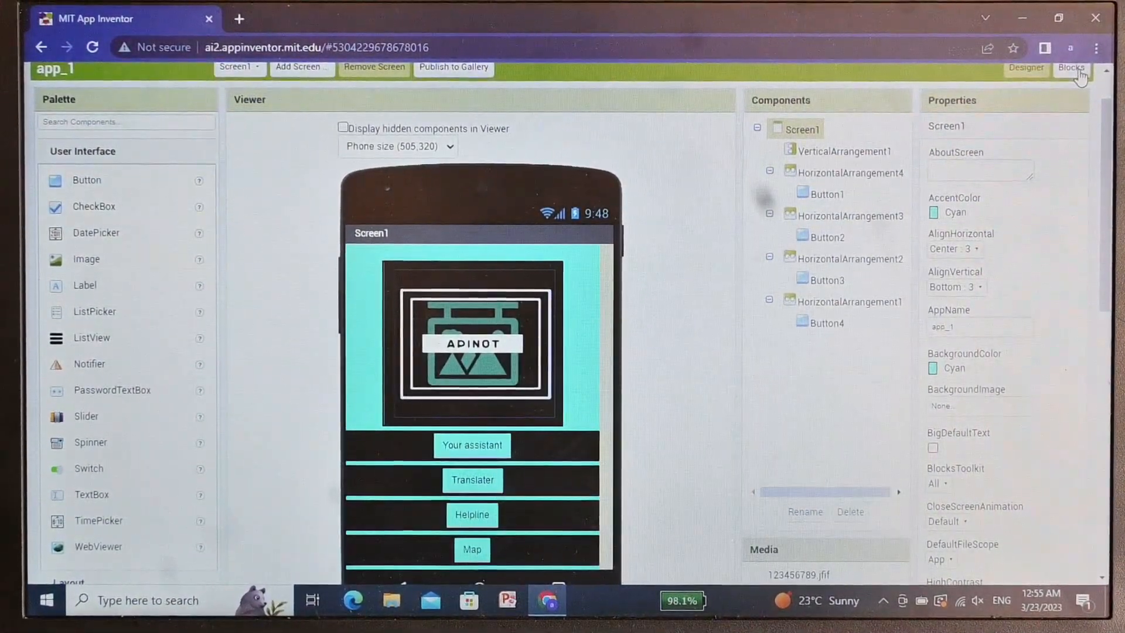
- View Screen1's open-another-screen blocks, then show Screen2's chatbot speech-recognition and reply blocks
left_click(1070, 67)
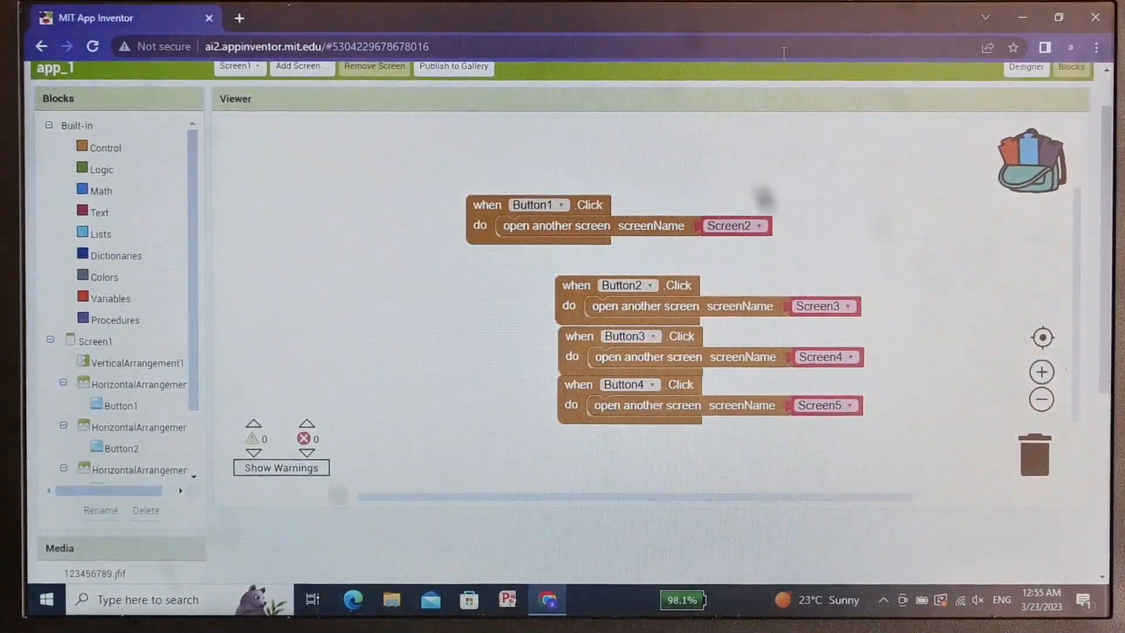
mouse_move(421, 12)
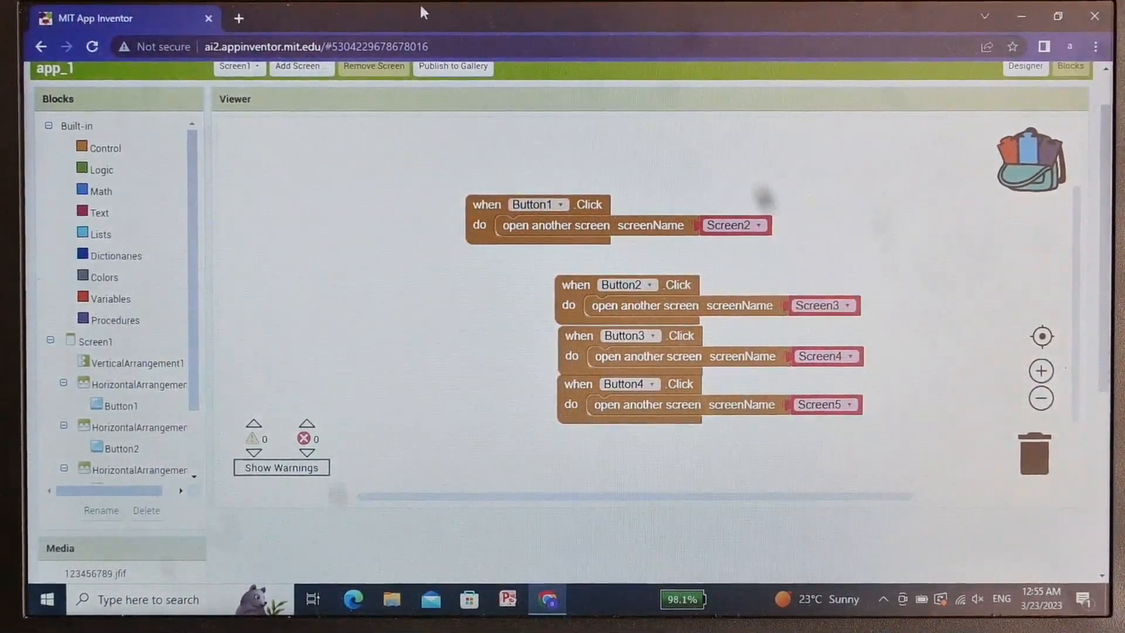
left_click(238, 66)
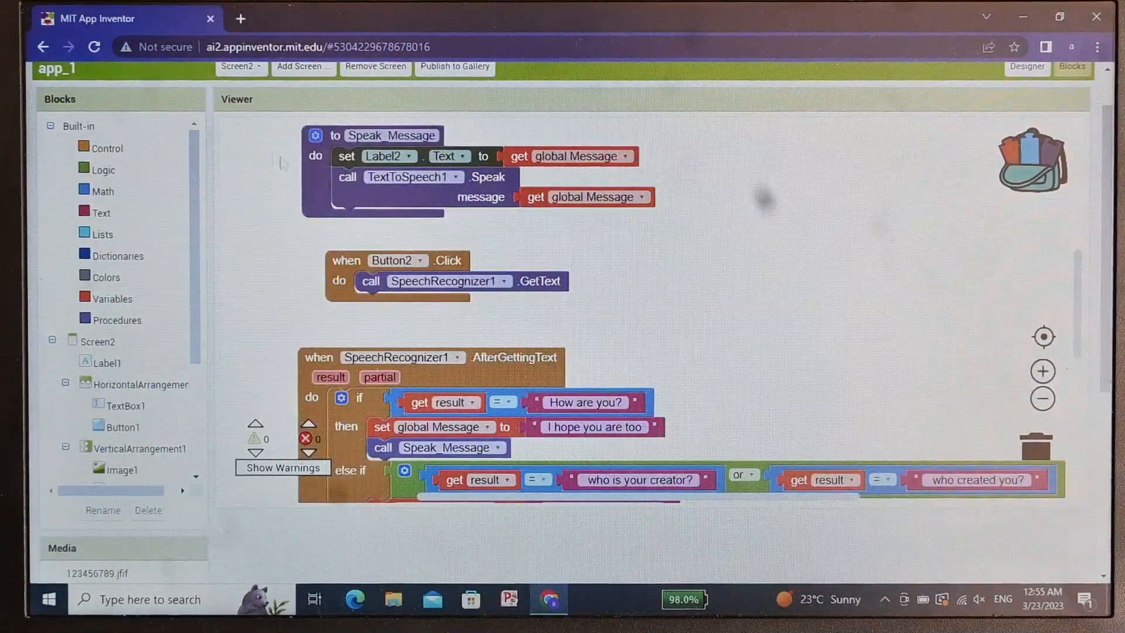